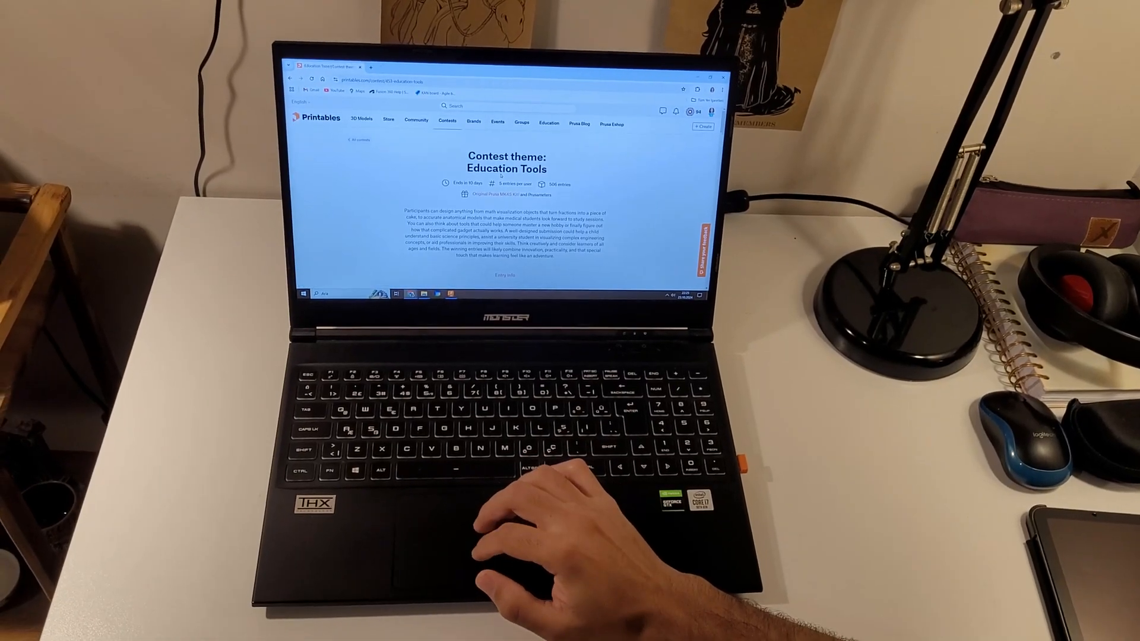
- Slice the CE3PRO_propeller model on the Ender-3 Pro build plate
scroll("down", 3)
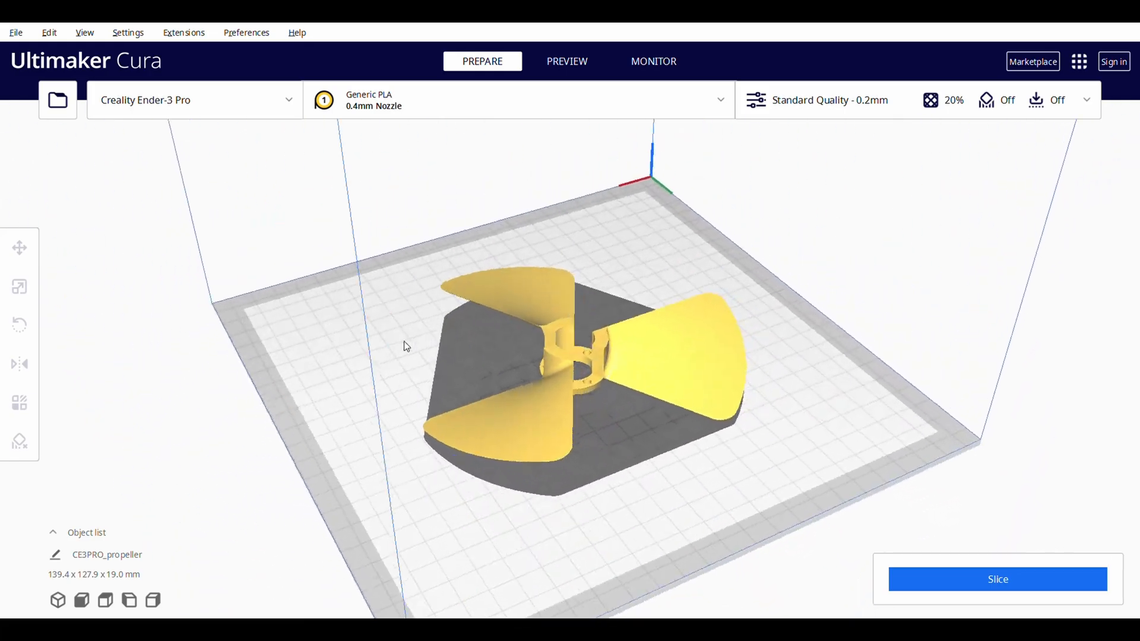
left_click(997, 578)
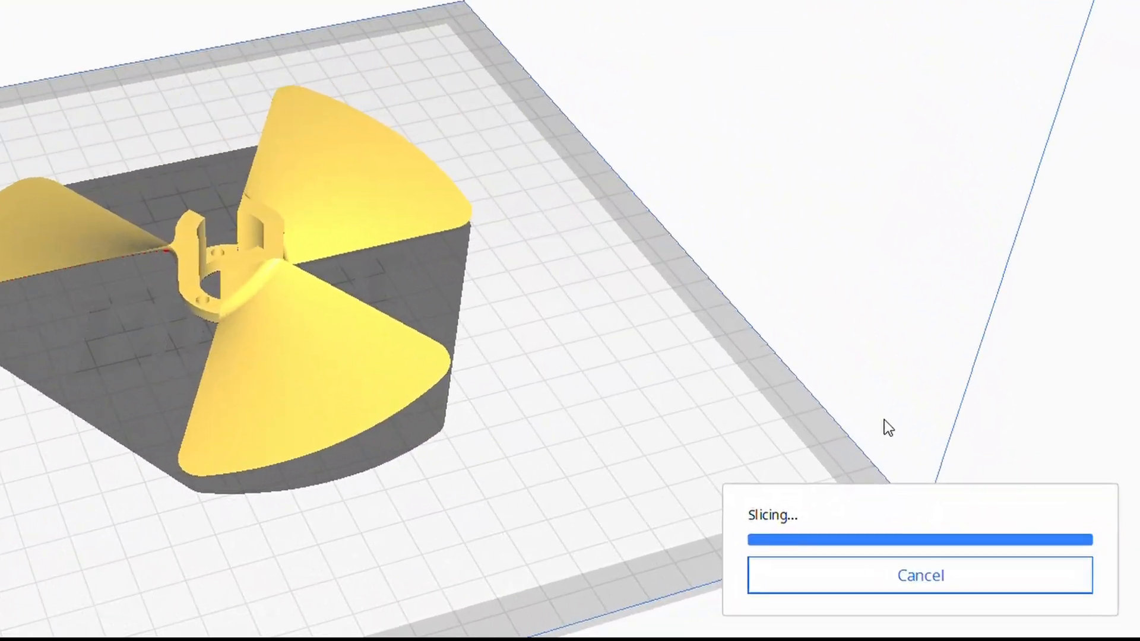